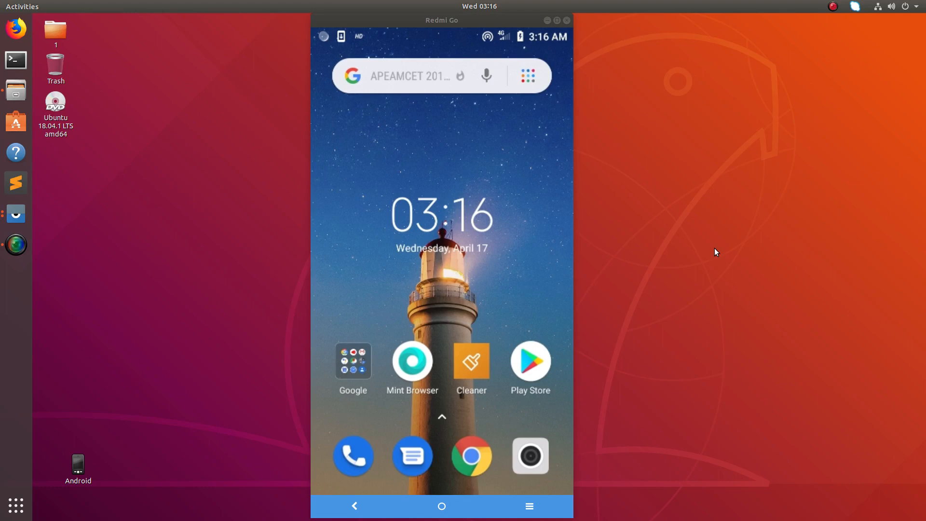
Pull down the notification shade and open Settings via the gear icon.
left_click_drag(442, 32, 441, 236)
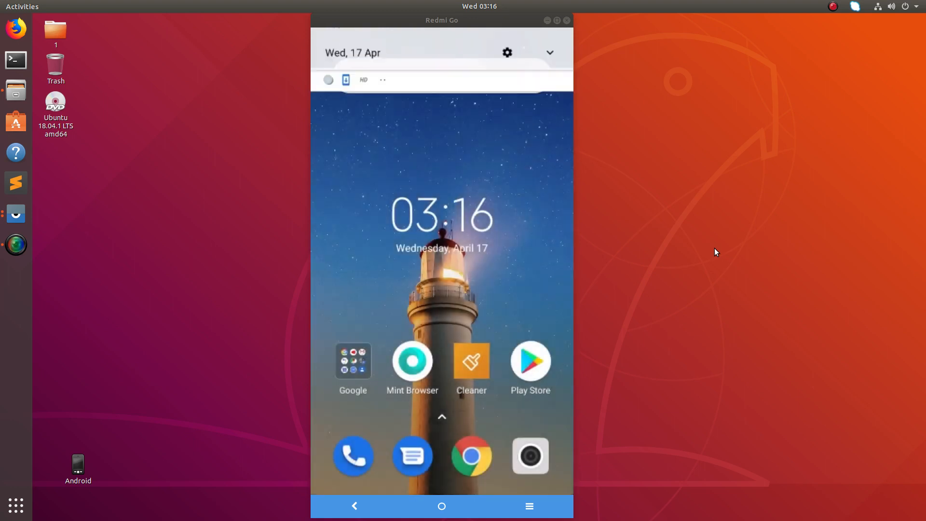
left_click(506, 52)
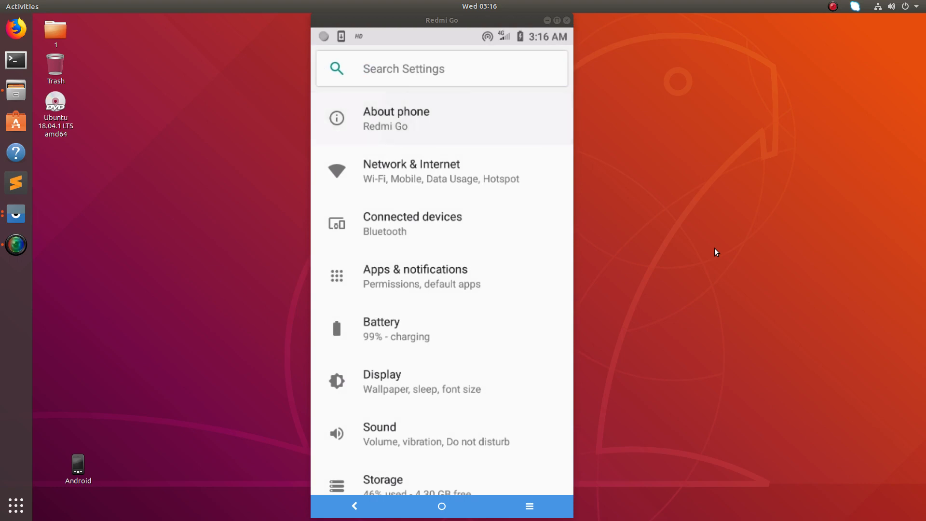
Tap Build number in About phone to enable developer mode, then go back.
left_click(396, 118)
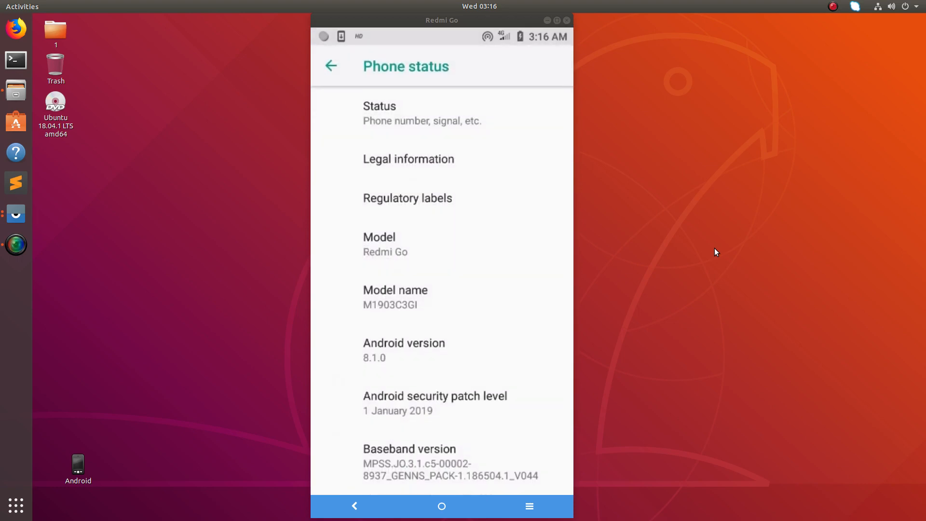
scroll("down", 3)
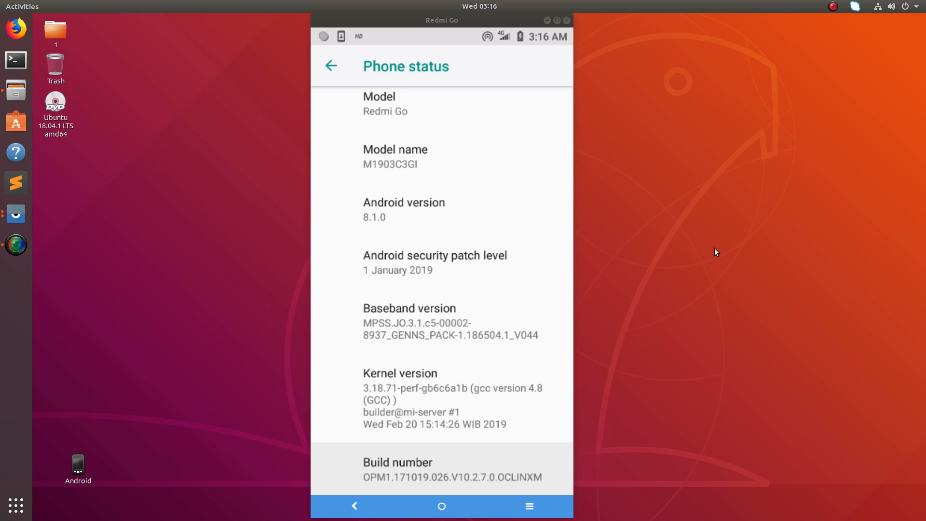
left_click(453, 470)
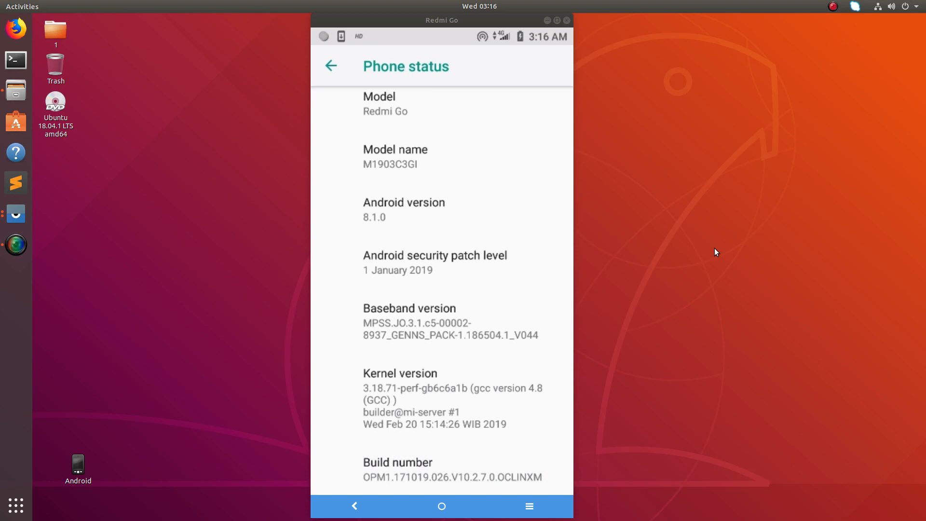
left_click(452, 469)
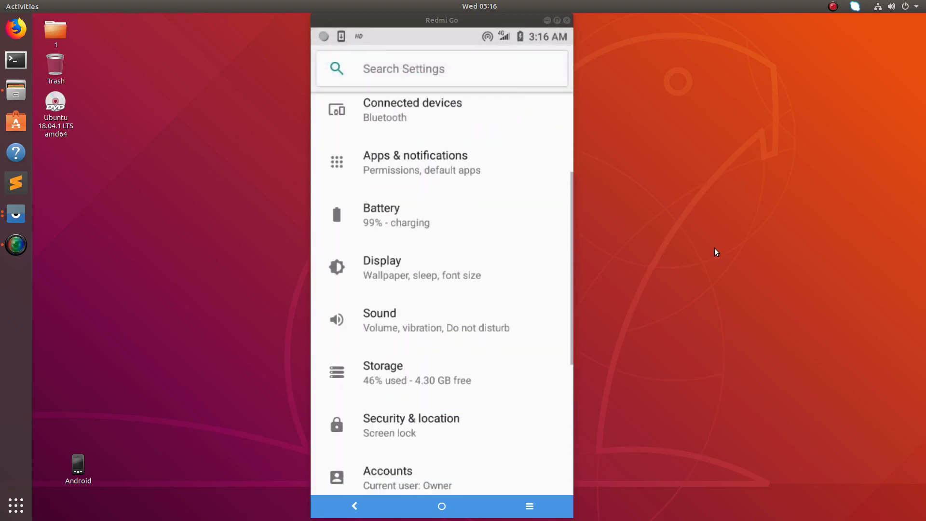
Open Developer options from the System section, shown switched on.
scroll("down", 3)
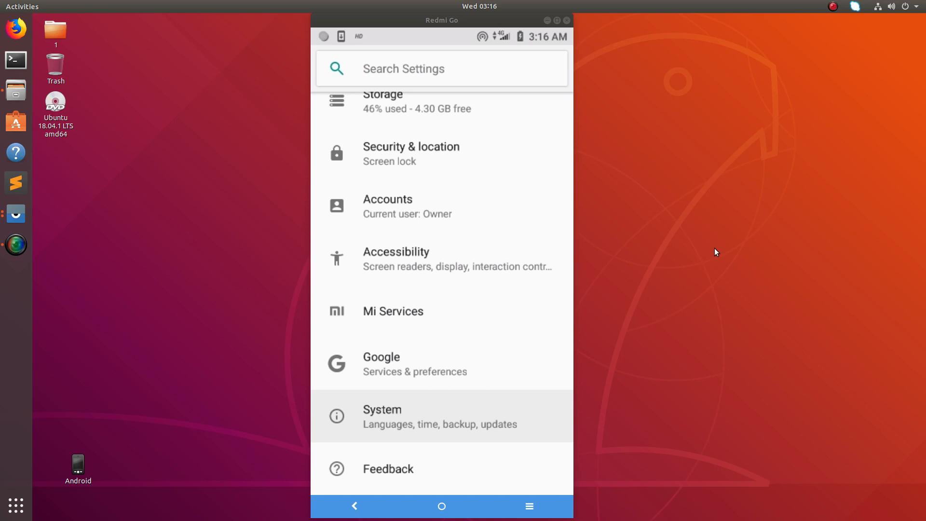
left_click(382, 416)
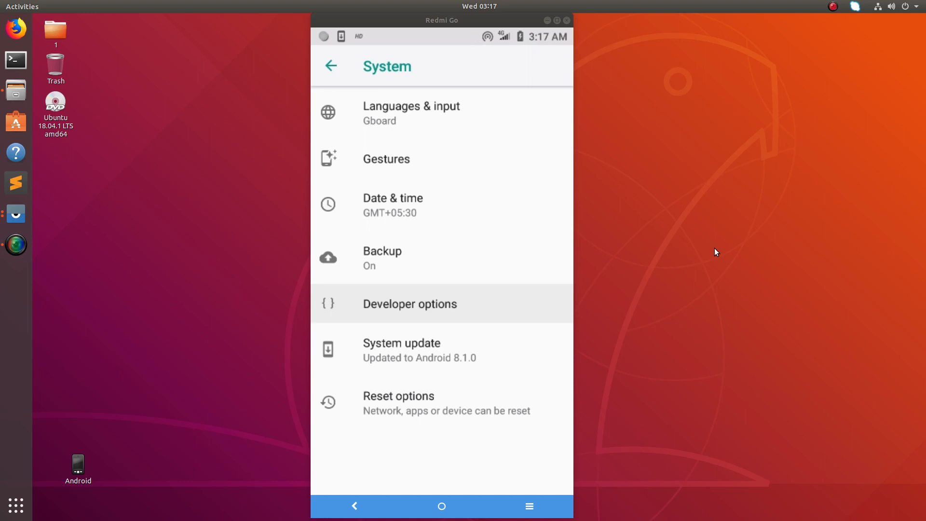
left_click(410, 303)
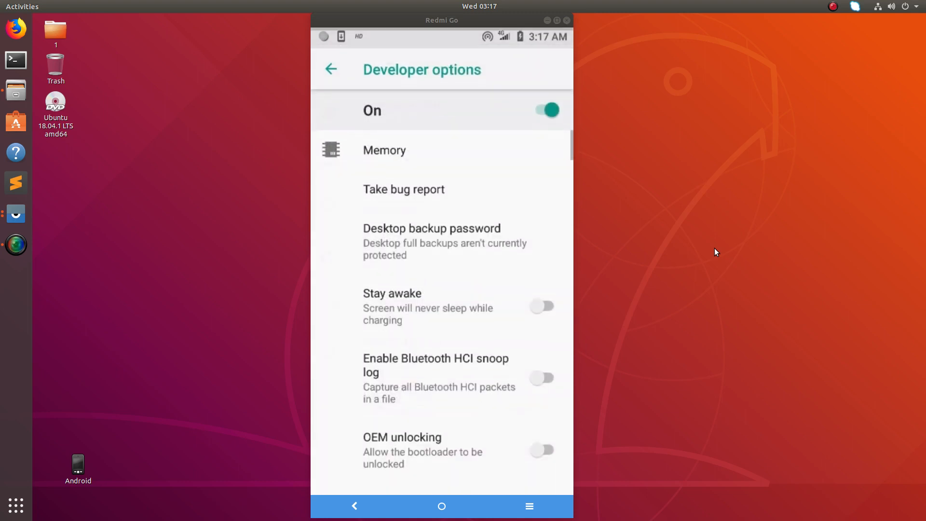
scroll("down", 3)
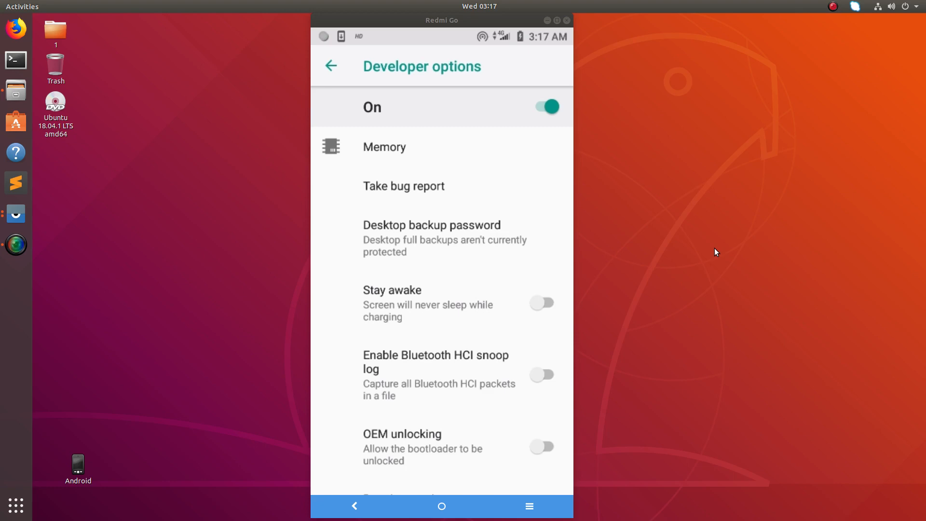
scroll("down", 3)
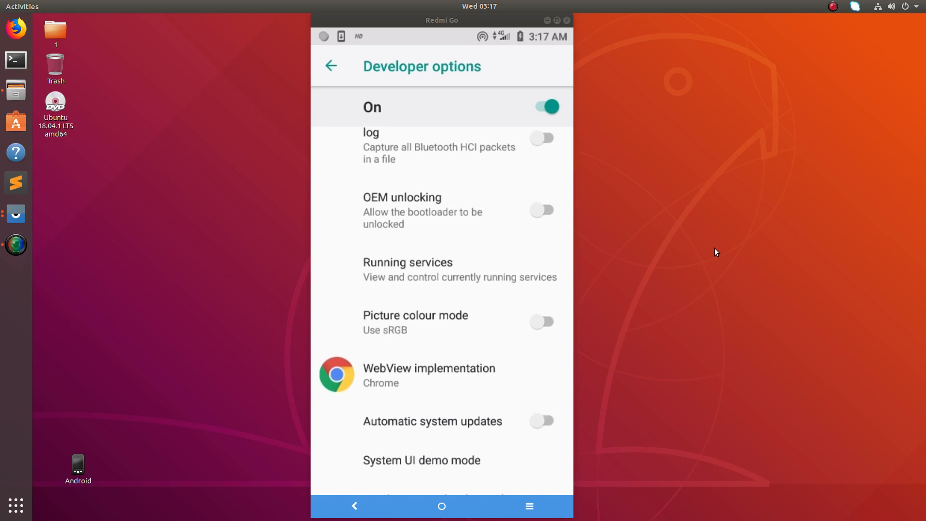
scroll("down", 3)
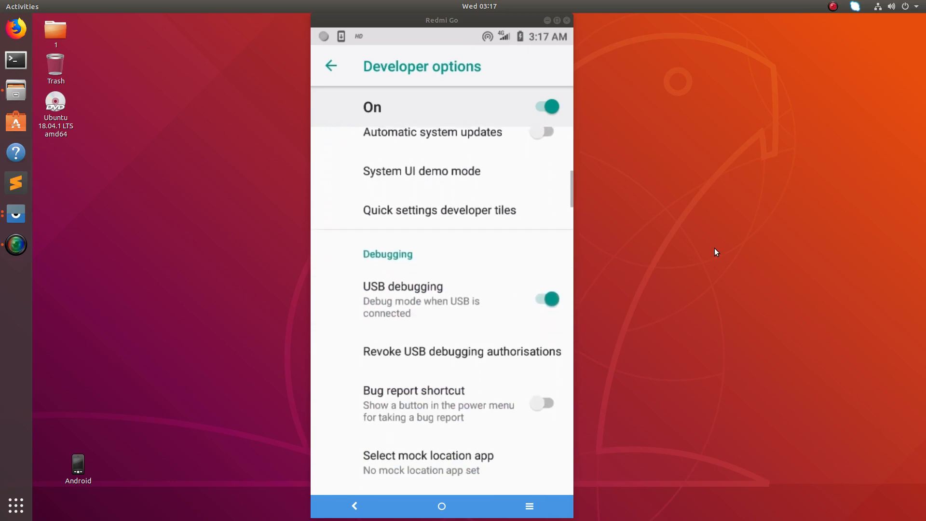
scroll("down", 3)
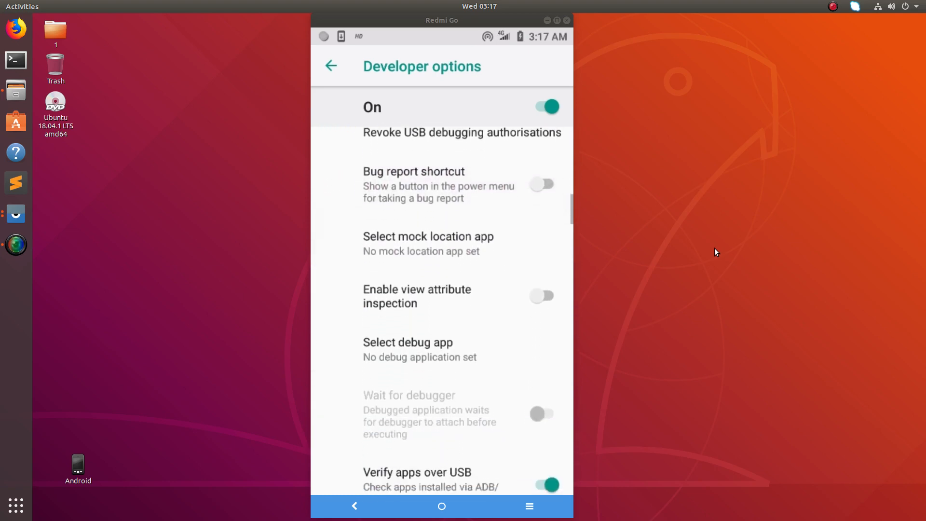
scroll("down", 3)
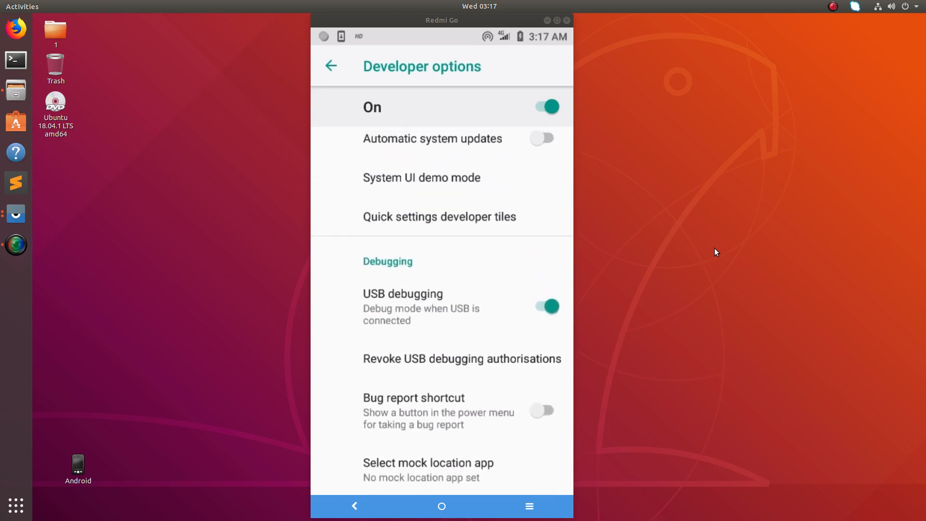
scroll("down", 3)
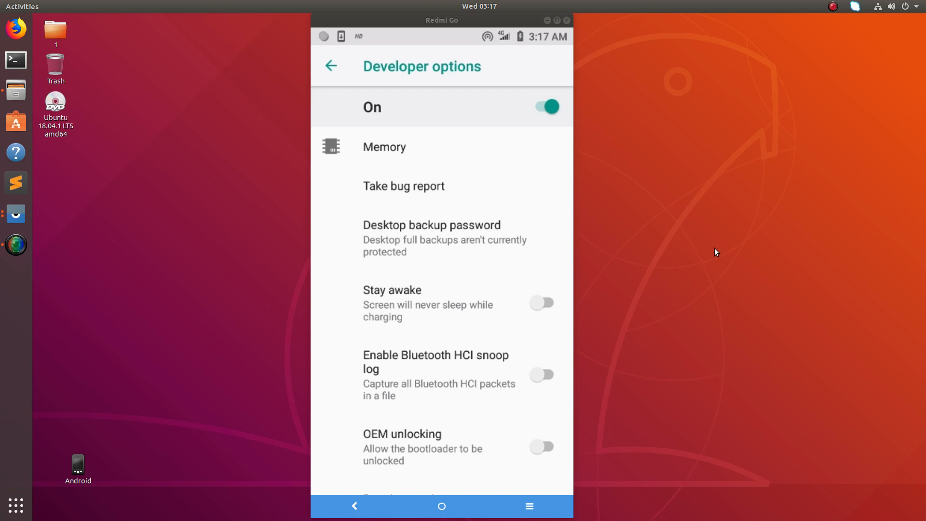
Leave Developer options, revisit About phone, and return to the main list.
left_click(331, 66)
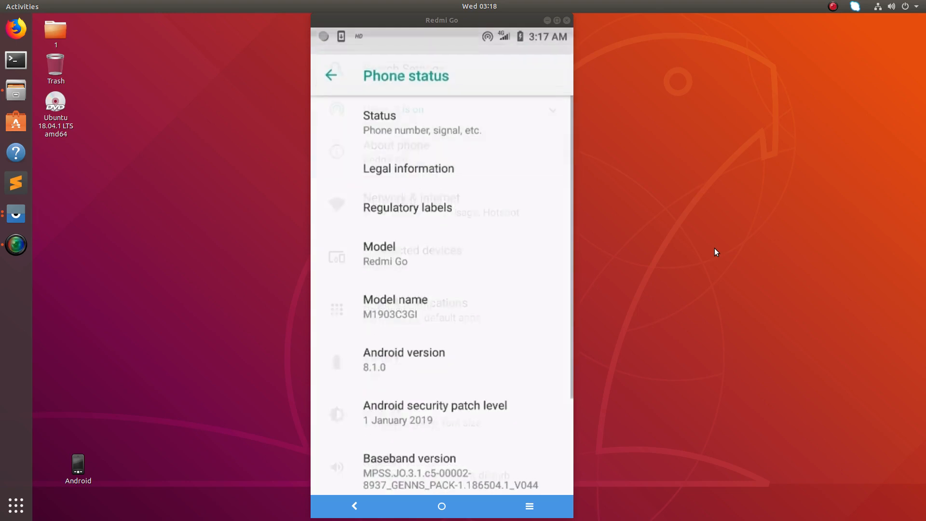
scroll("down", 3)
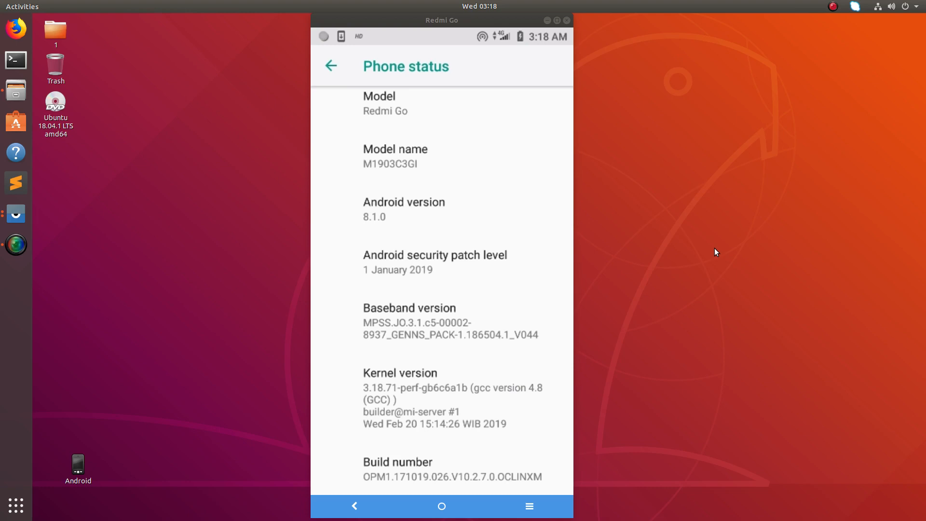
left_click(331, 66)
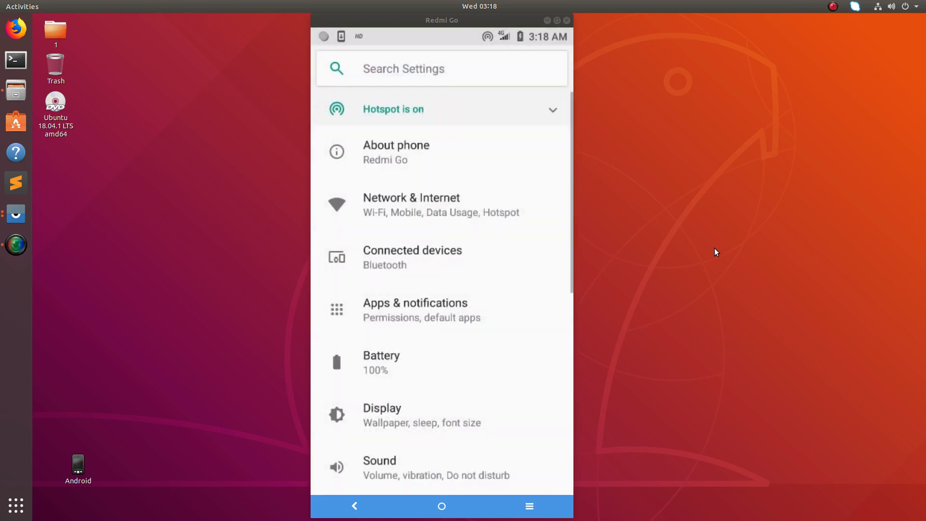